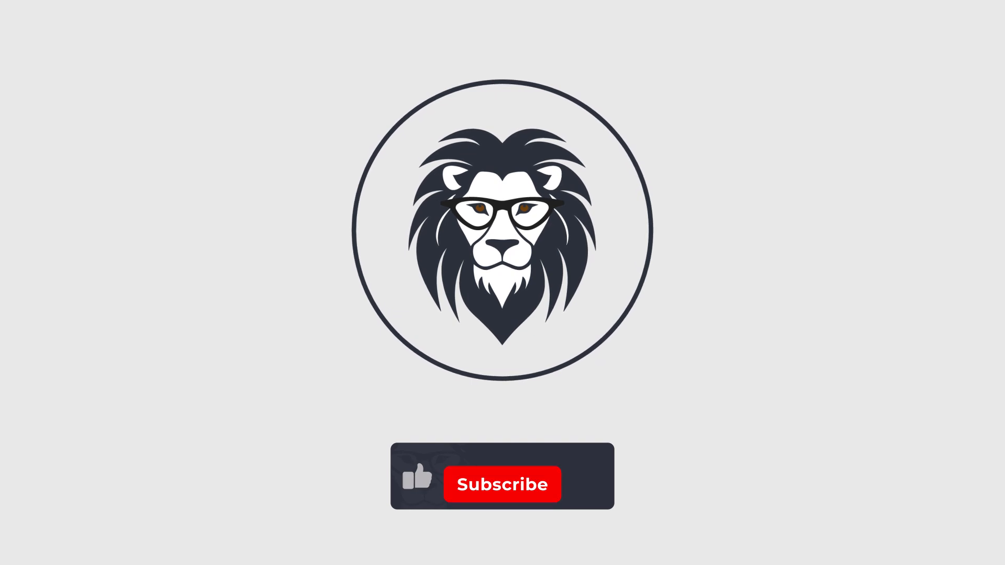
# Step: Press the red Subscribe button under the lion logo so it becomes 'Welcome!' with a bell
pyautogui.click(502, 484)
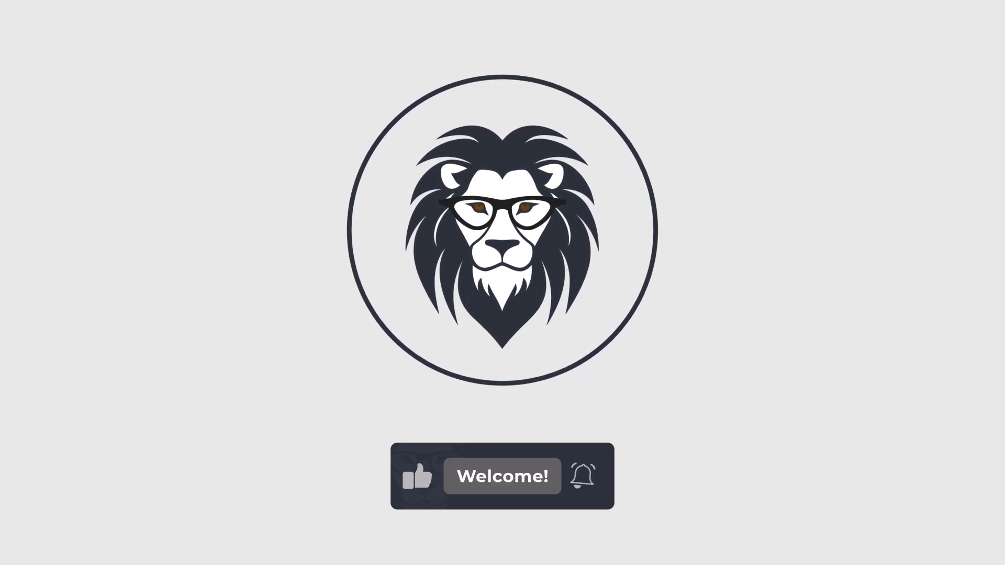